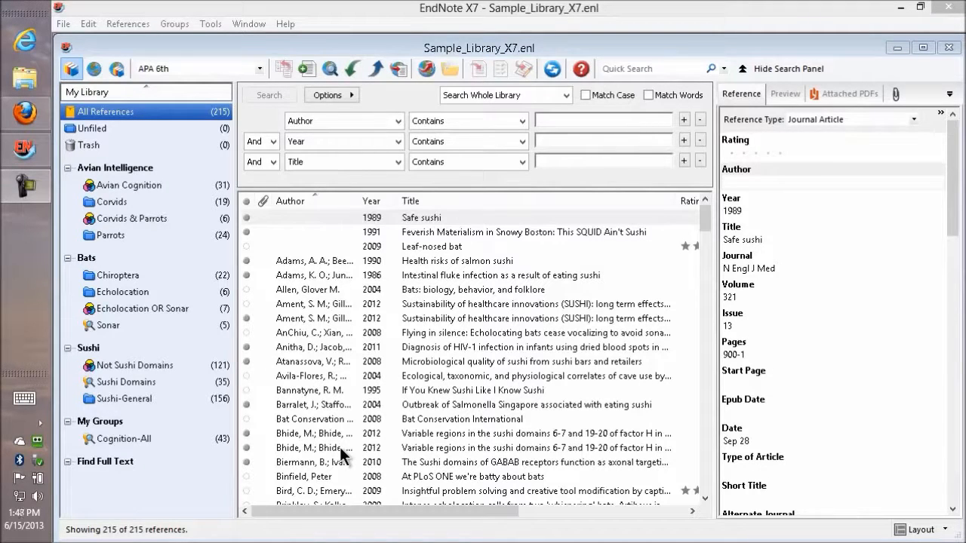
{"action": "mouse_move", "coordinate": [947, 6]}
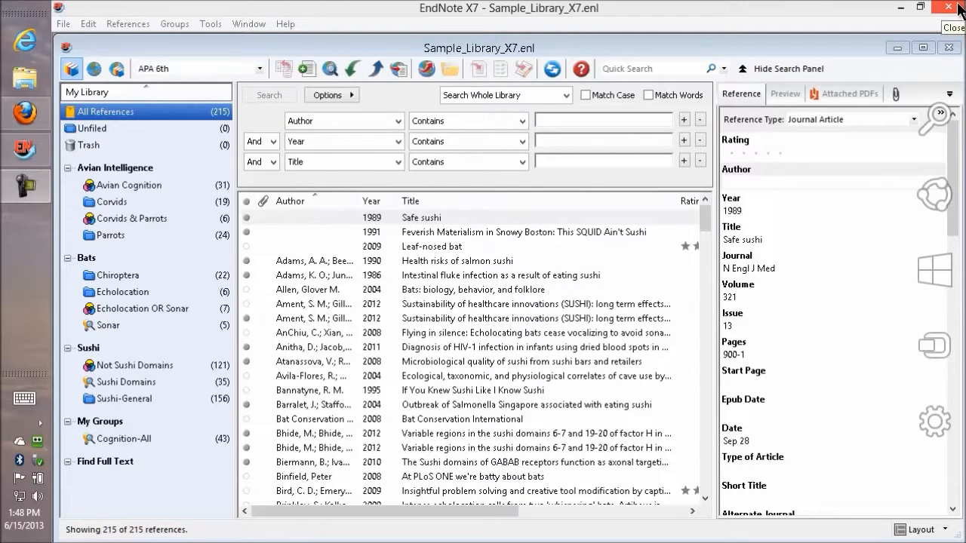
- Switch away from the EndNote sample library to the Windows desktop
{"action": "left_click", "coordinate": [947, 6]}
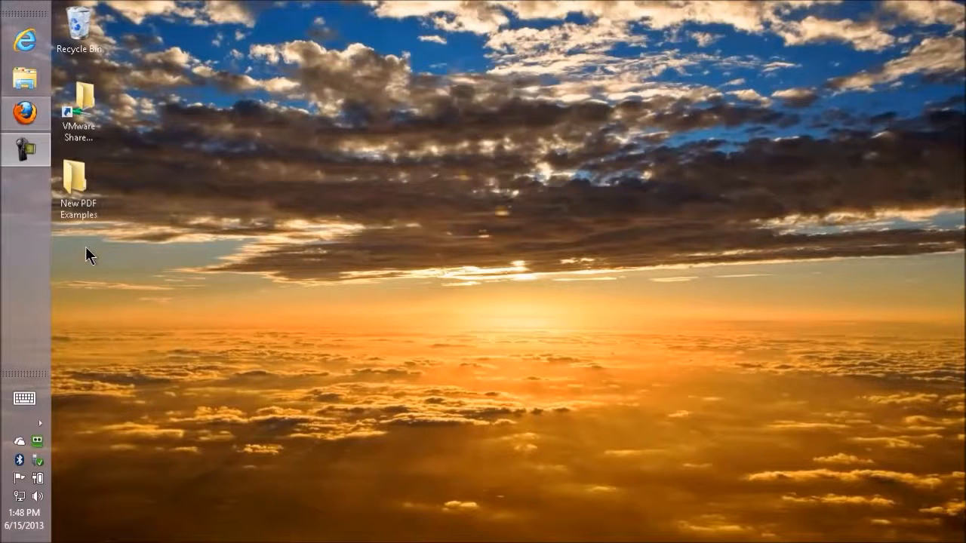
- Create a new desktop folder named 'New PDFs' via the right-click New > Folder menu
{"action": "right_click", "coordinate": [89, 255]}
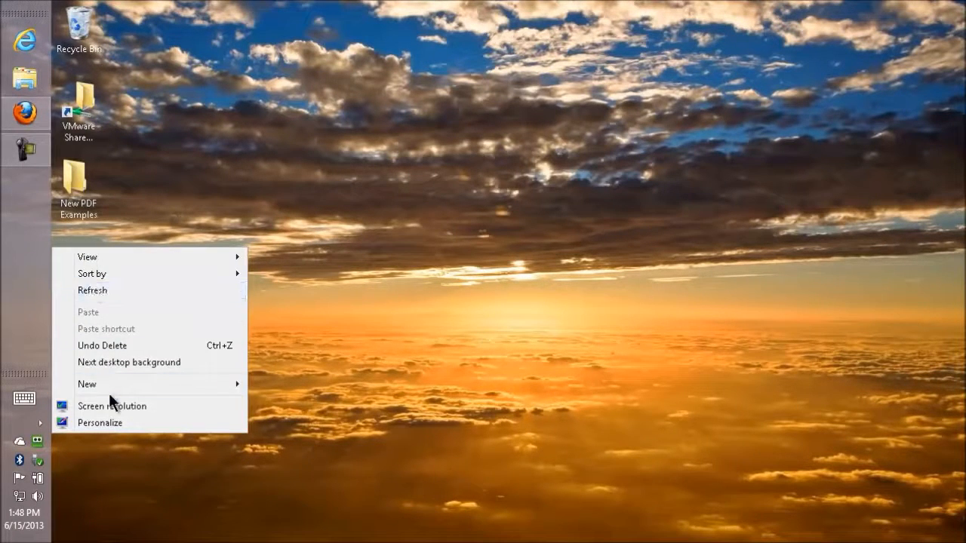
{"action": "mouse_move", "coordinate": [88, 384]}
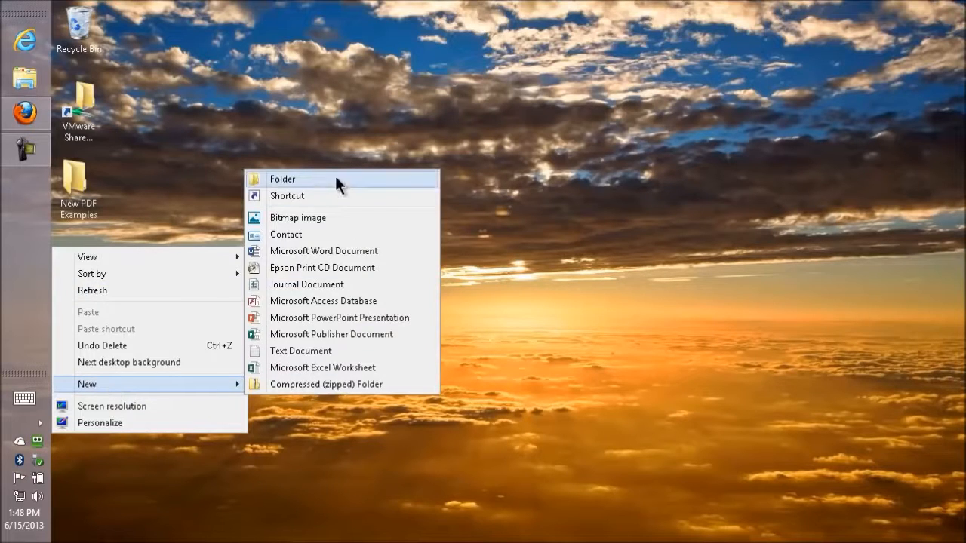
{"action": "left_click", "coordinate": [282, 178]}
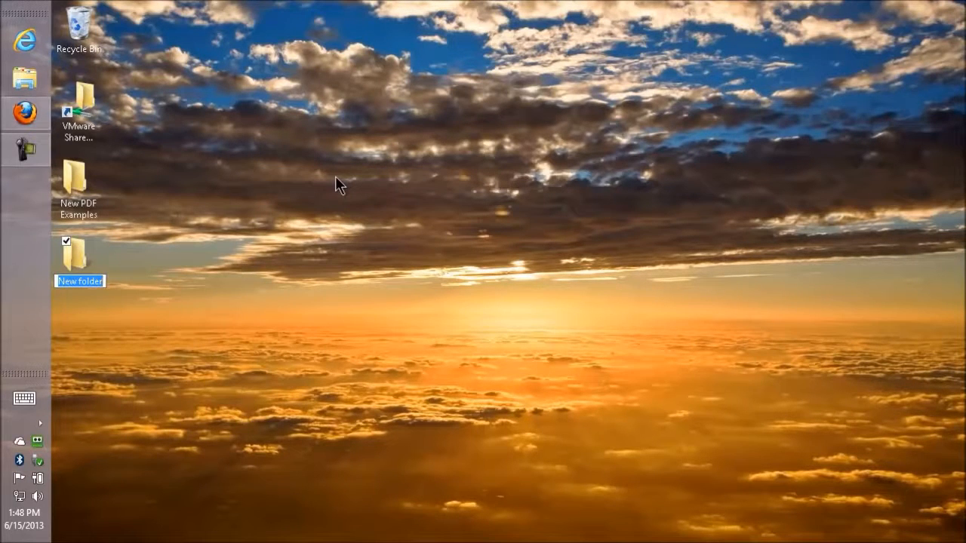
{"action": "type", "text": "New PDFs"}
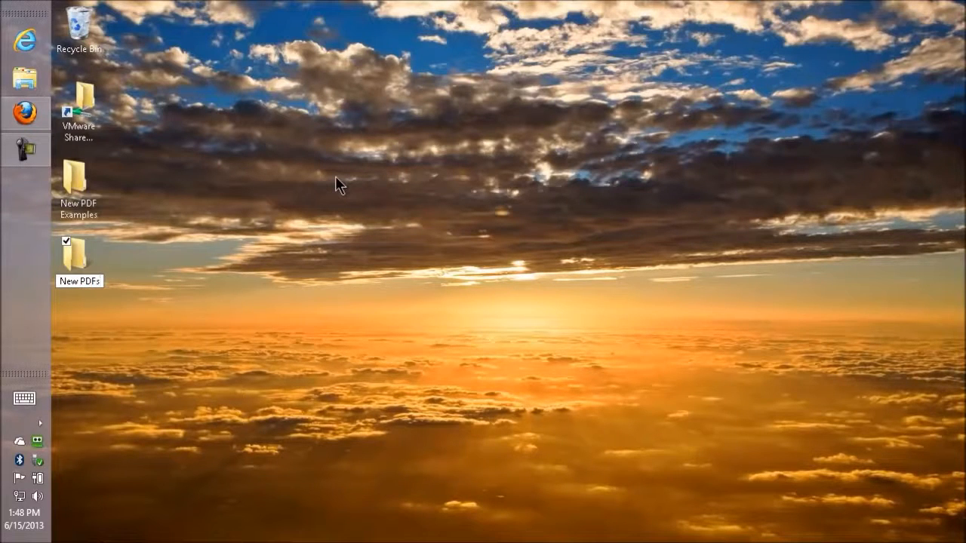
{"action": "left_click", "coordinate": [79, 181]}
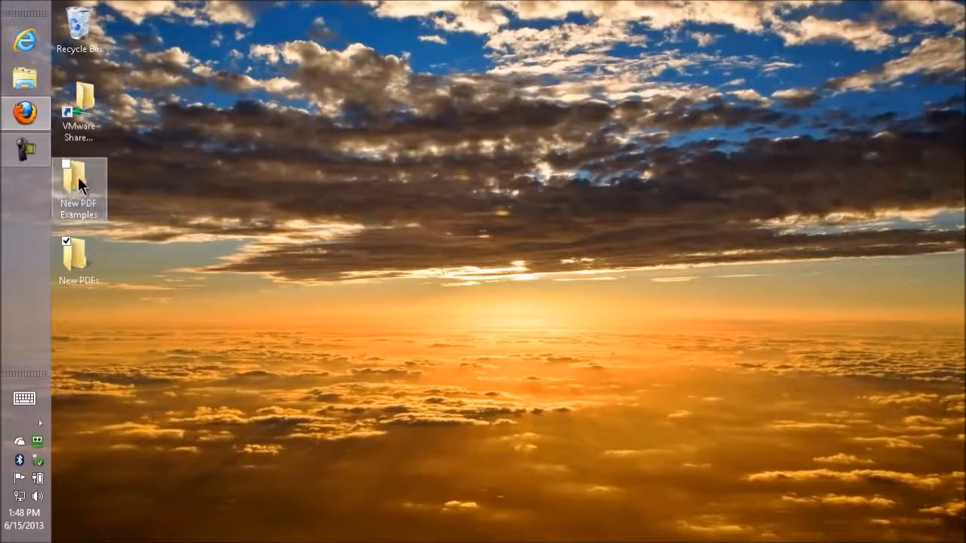
- Browse into New PDF Examples > Birds to list its nine PDF files
{"action": "double_click", "coordinate": [78, 184]}
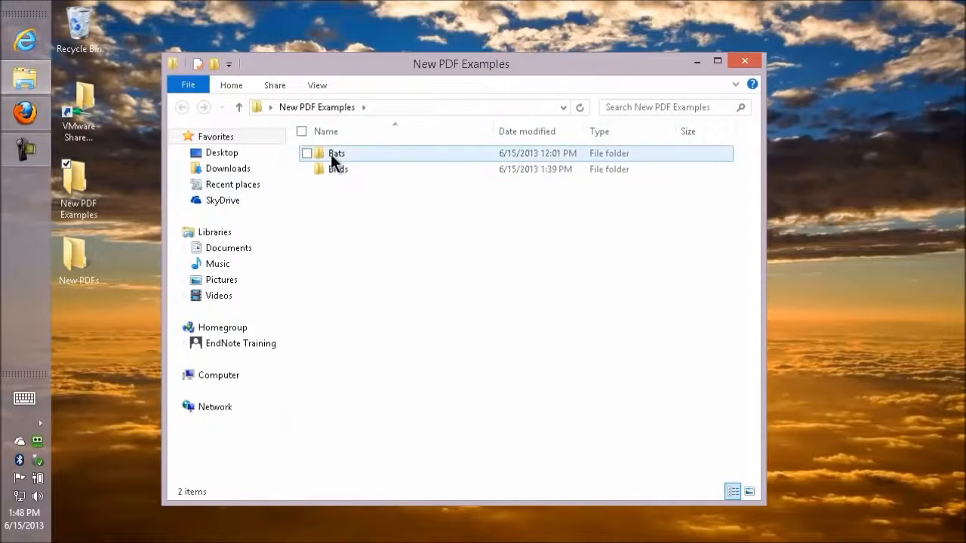
{"action": "double_click", "coordinate": [336, 169]}
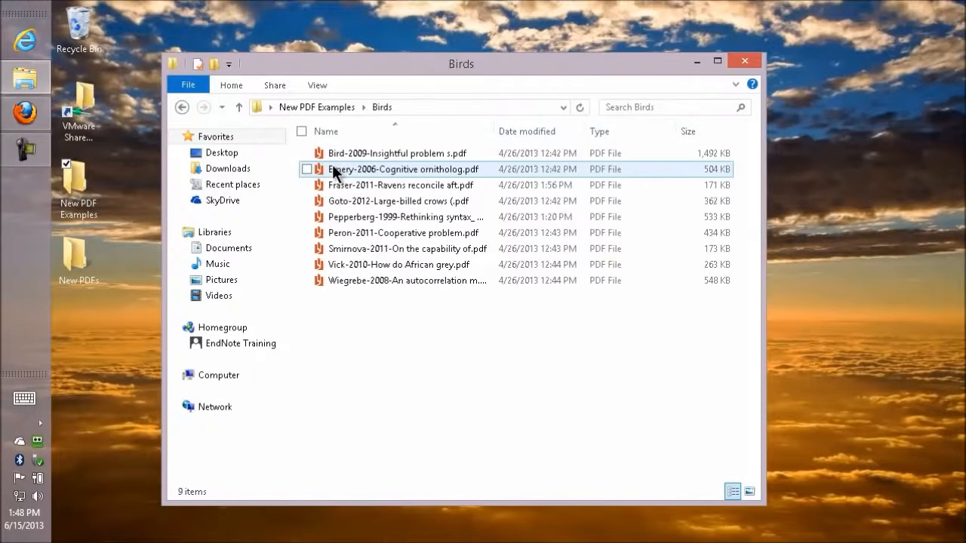
{"action": "mouse_move", "coordinate": [350, 175]}
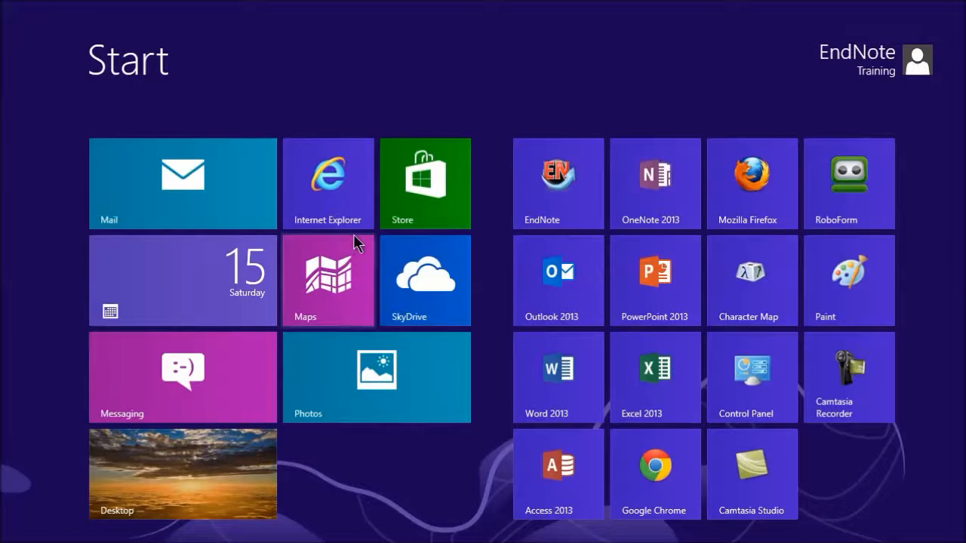
- Return from the Start screen to the EndNote sample library with its 215 references
{"action": "left_click", "coordinate": [558, 182]}
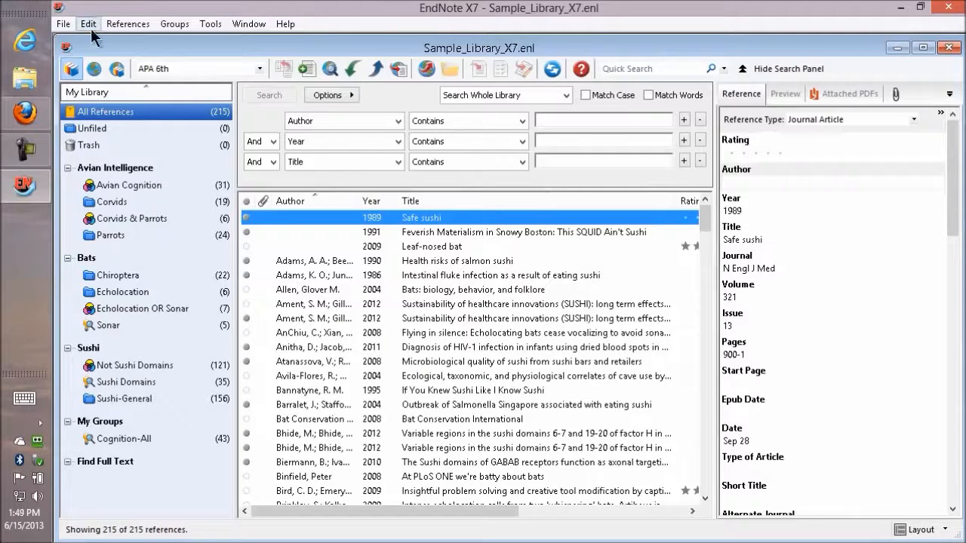
- In Edit > Preferences > PDF Handling, enable automatic importing and start choosing the import folder
{"action": "left_click", "coordinate": [87, 24]}
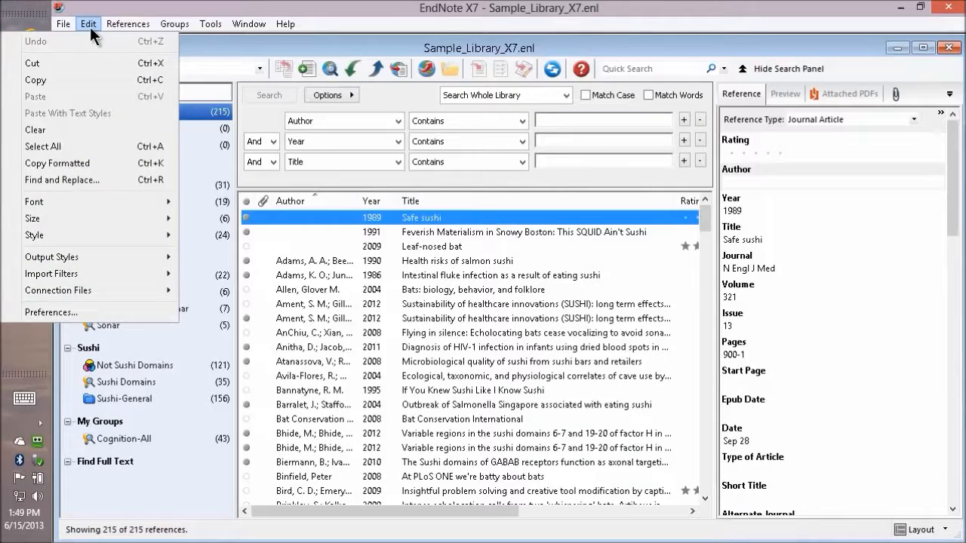
{"action": "left_click", "coordinate": [51, 311]}
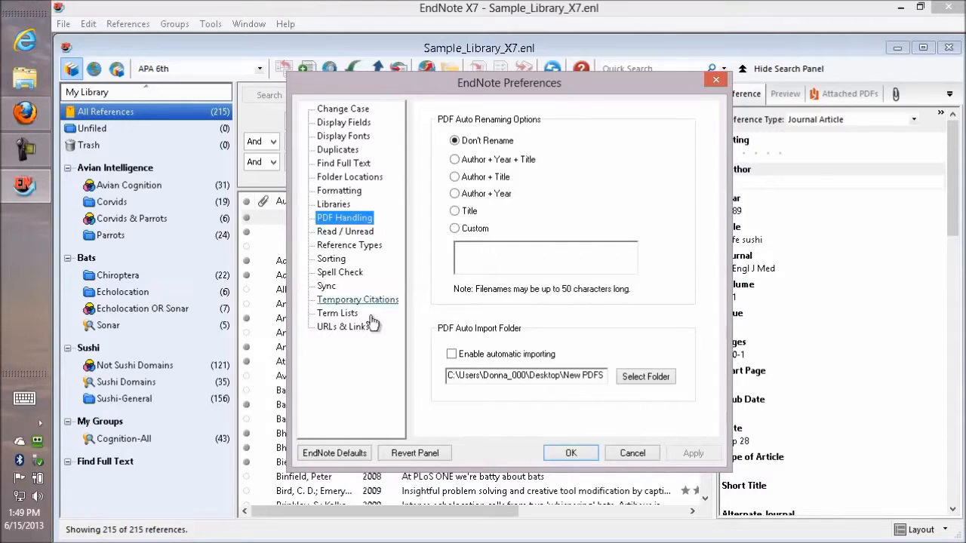
{"action": "left_click", "coordinate": [451, 353]}
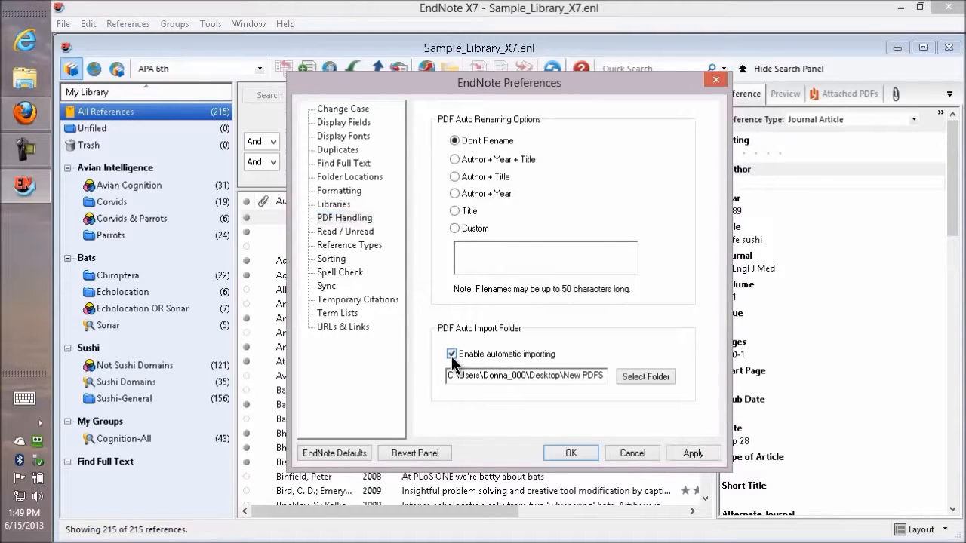
{"action": "left_click", "coordinate": [646, 376]}
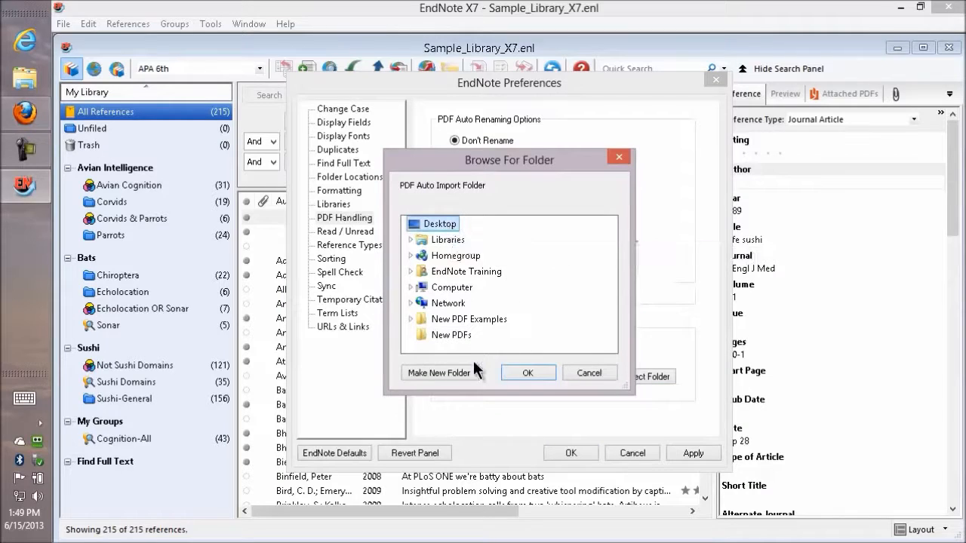
- Choose the desktop's New PDFs folder as the auto-import source in Browse For Folder
{"action": "left_click", "coordinate": [449, 335]}
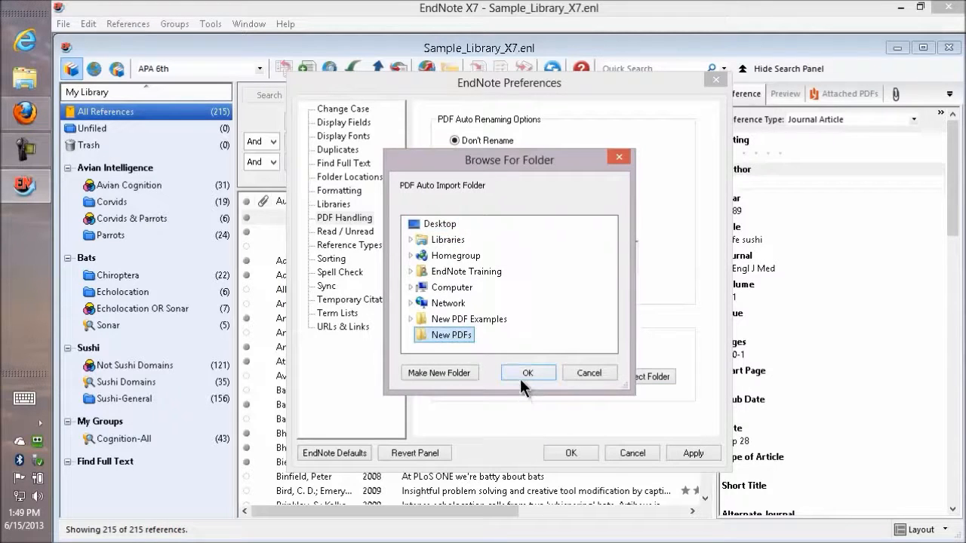
{"action": "left_click", "coordinate": [528, 373]}
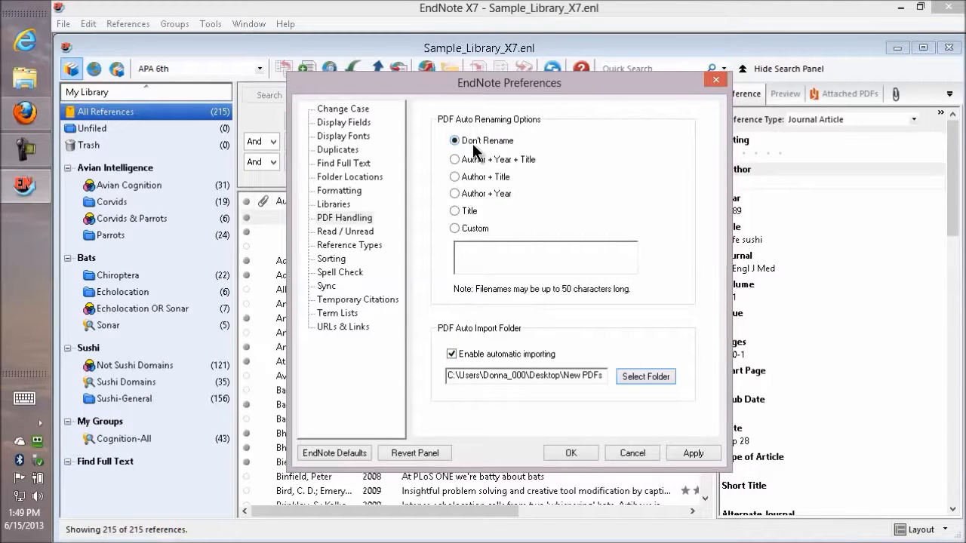
{"action": "mouse_move", "coordinate": [452, 181]}
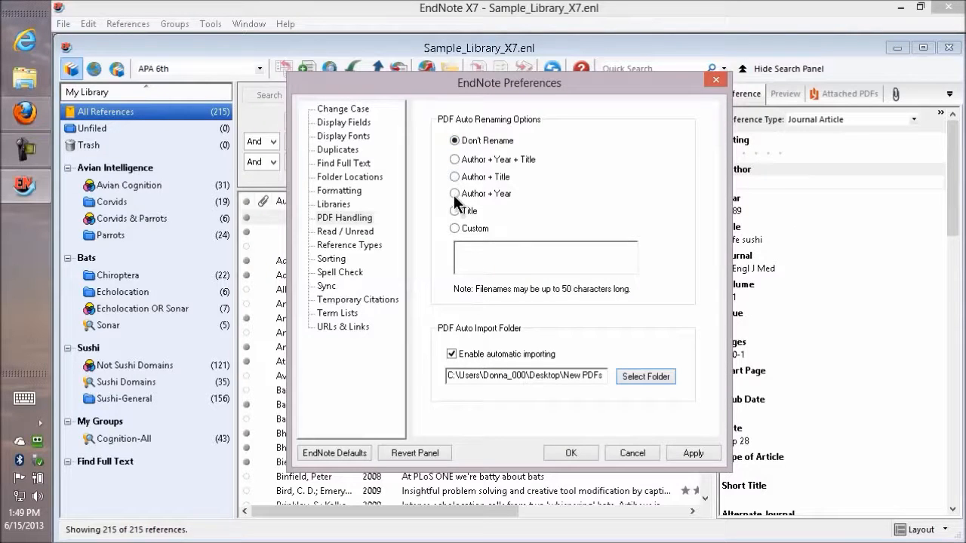
- Set imported PDF renaming to Author + Year, save the preferences with OK, and close EndNote
{"action": "left_click", "coordinate": [454, 194]}
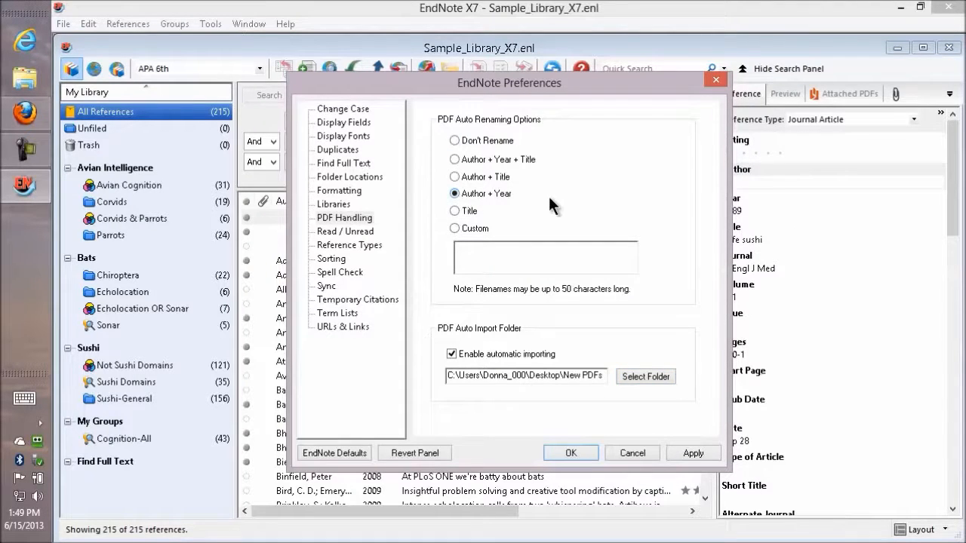
{"action": "left_click", "coordinate": [571, 453]}
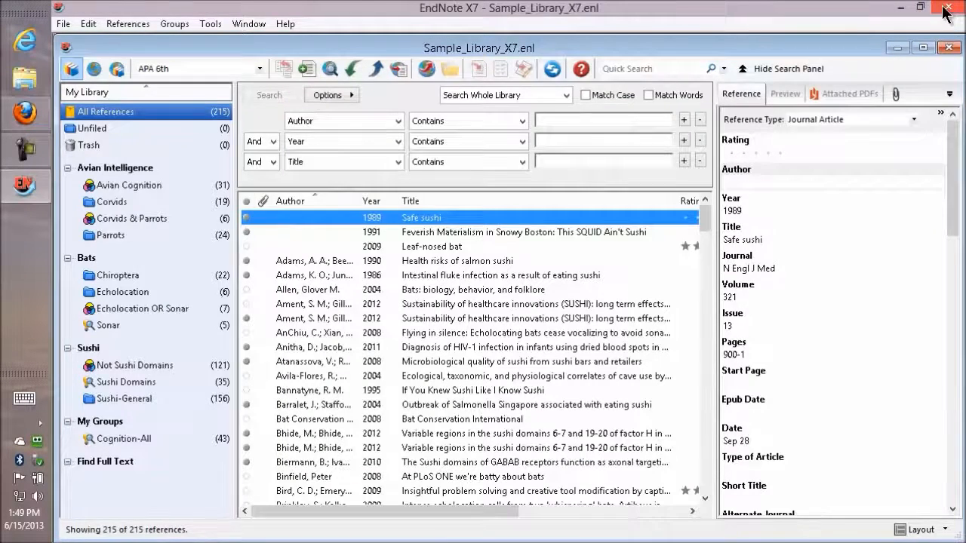
{"action": "left_click", "coordinate": [948, 9]}
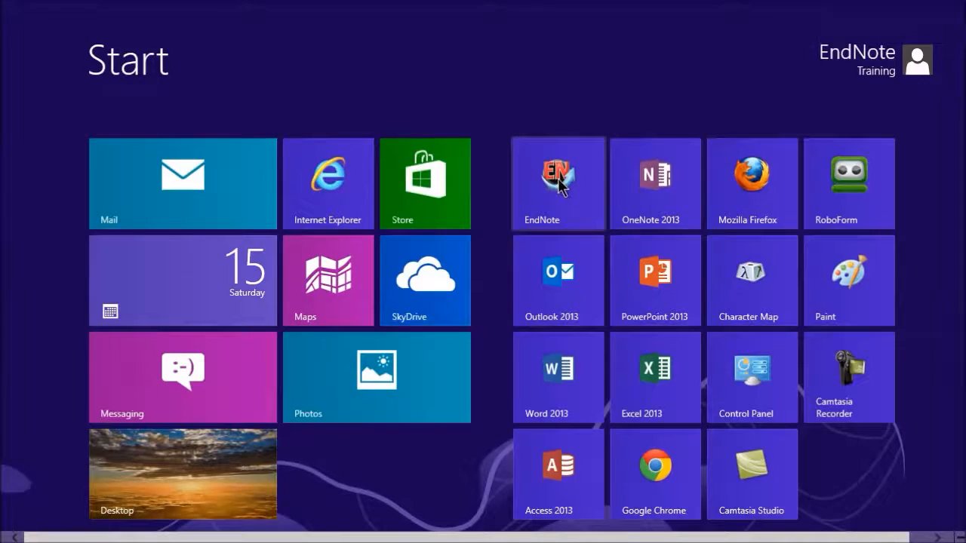
- Relaunch EndNote from its Start screen tile, showing the auto-imported Emery 2006 reference
{"action": "left_click", "coordinate": [558, 183]}
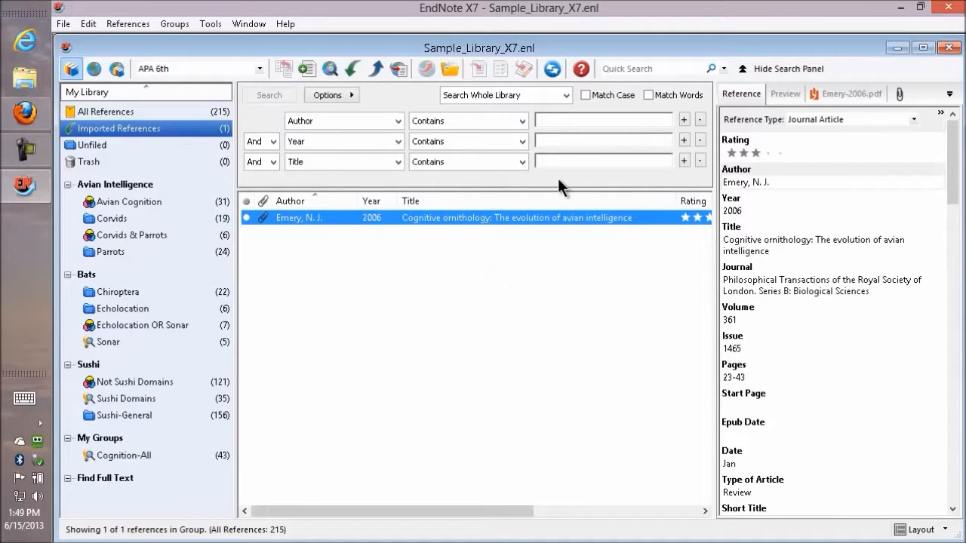
{"action": "mouse_move", "coordinate": [154, 151]}
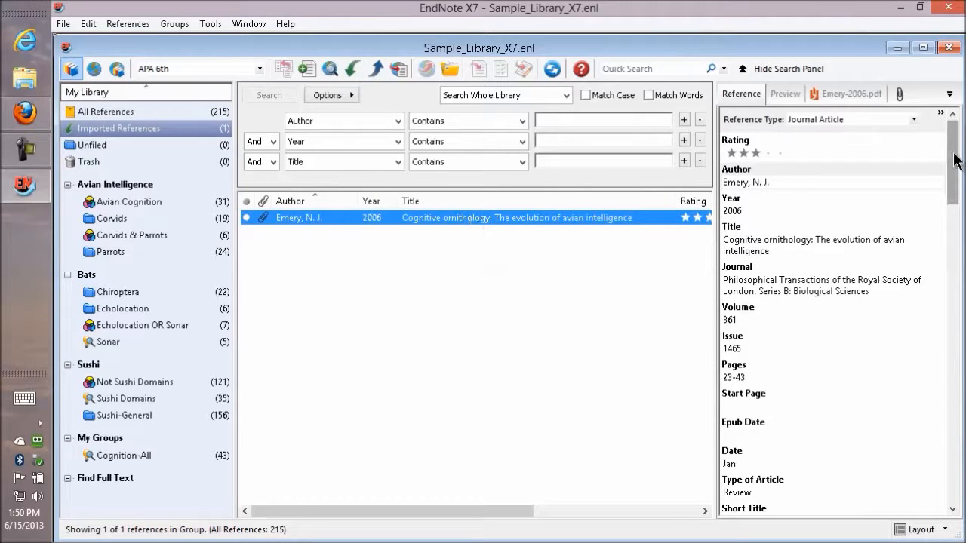
- Scroll the Emery 2006 record down to File Attachments listing the renamed Emery-2006 PDF
{"action": "scroll", "scroll_direction": "down", "scroll_amount": 3}
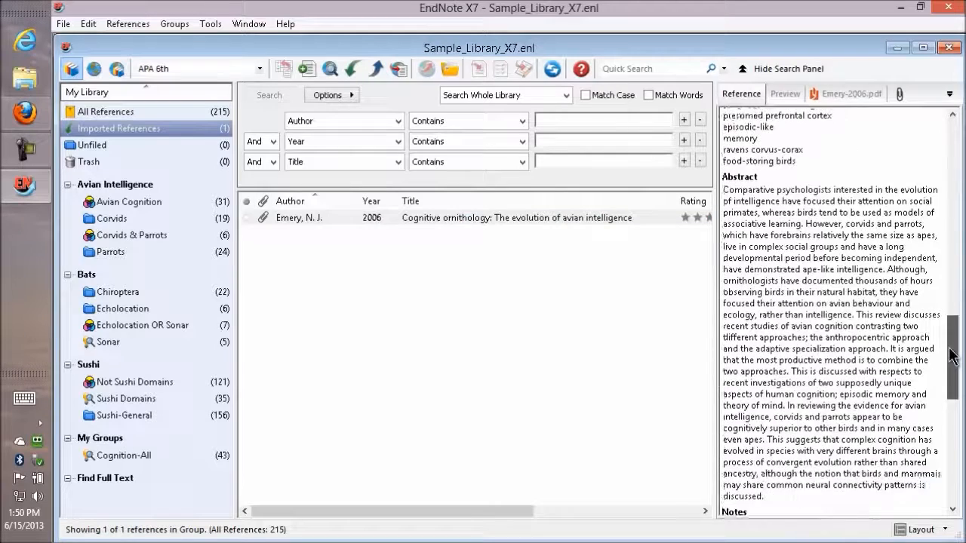
{"action": "scroll", "scroll_direction": "down", "scroll_amount": 3}
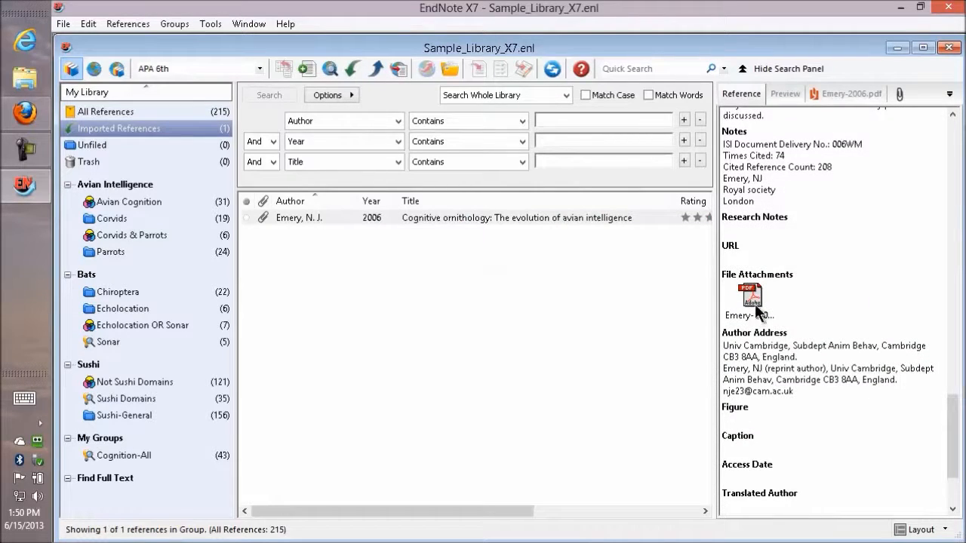